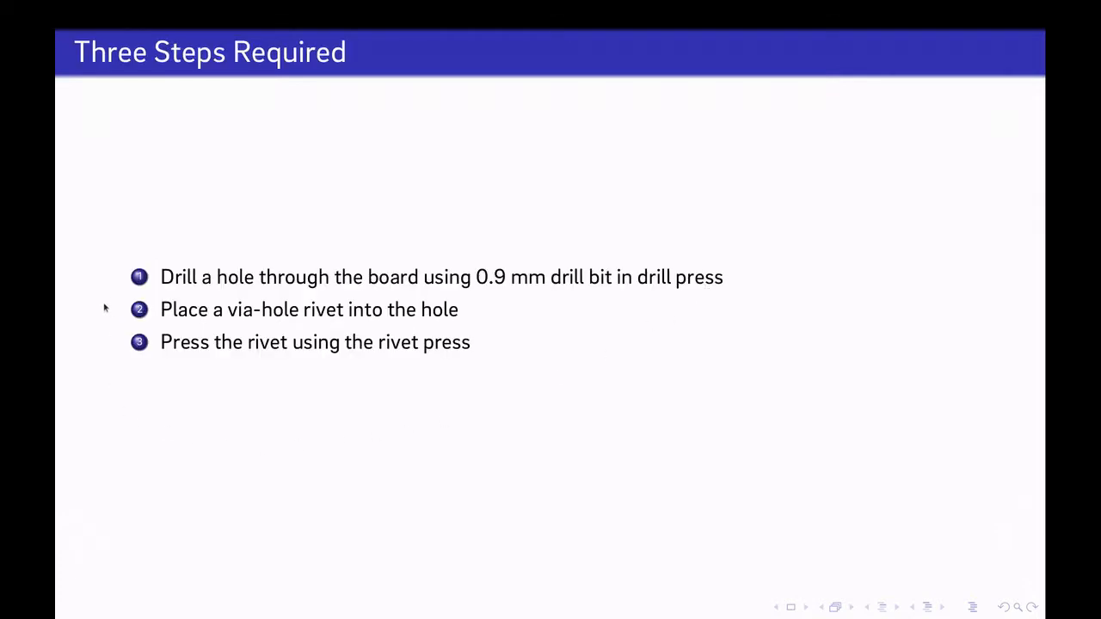
mouse_move(110, 286)
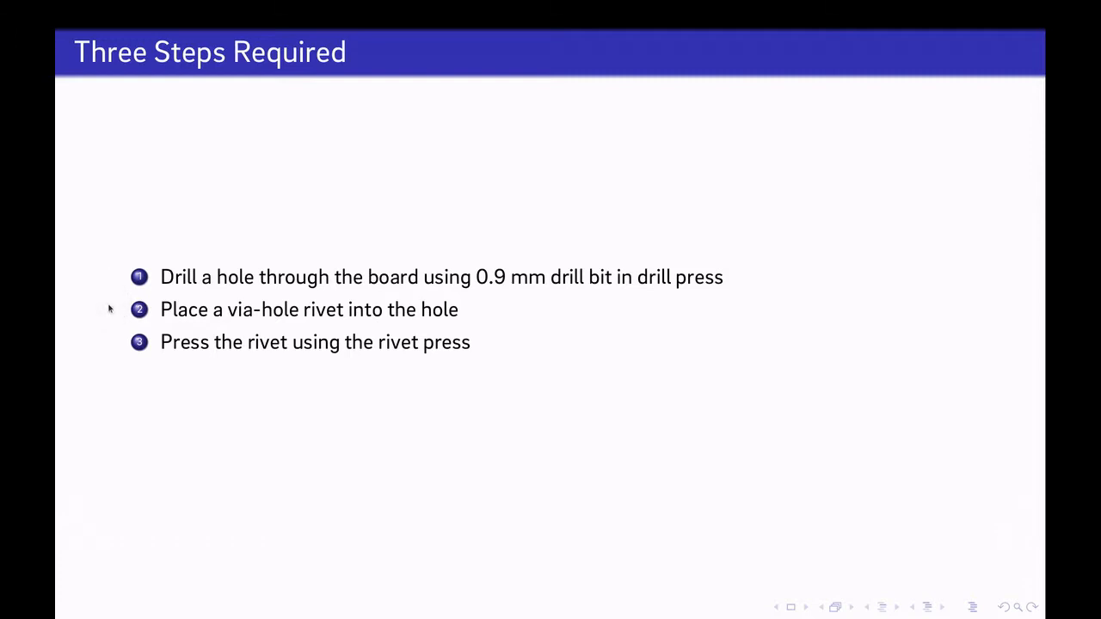
mouse_move(103, 344)
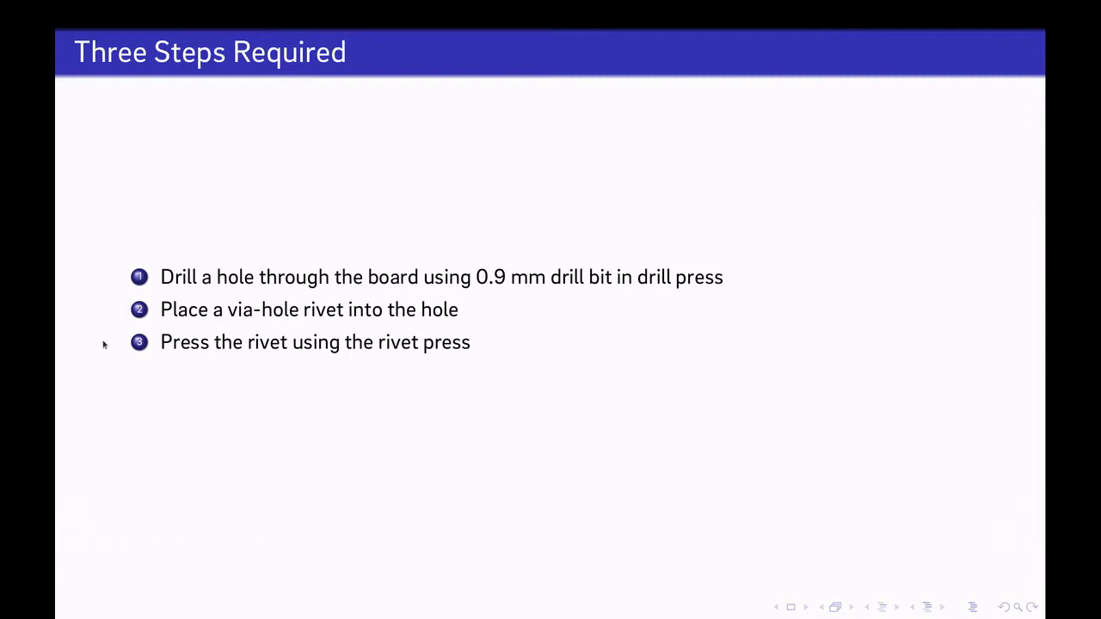